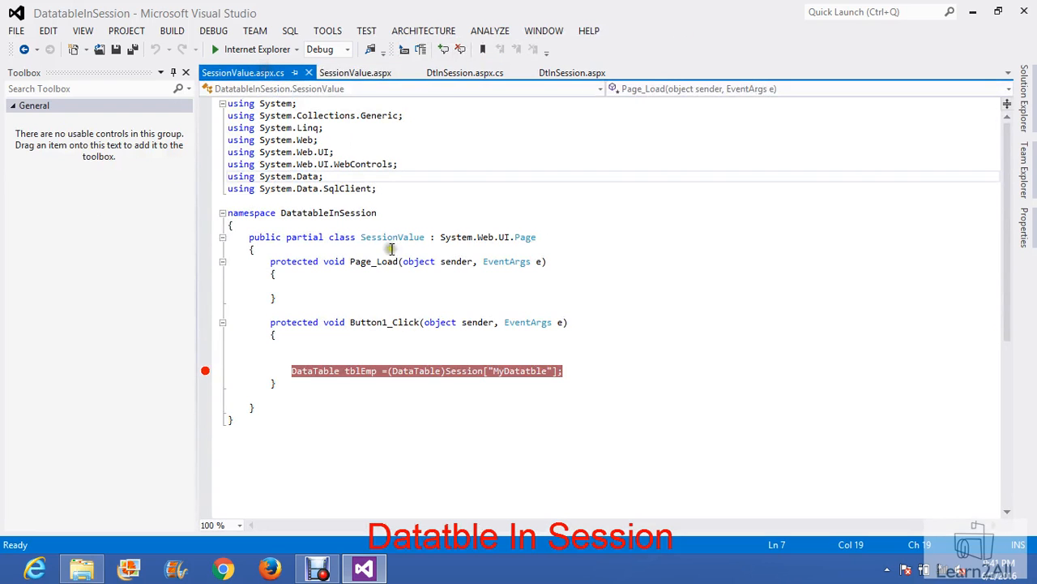
# Step: View the DtInSession.aspx.cs code-behind with its Page_Load breakpoint on GetData
pyautogui.click(463, 71)
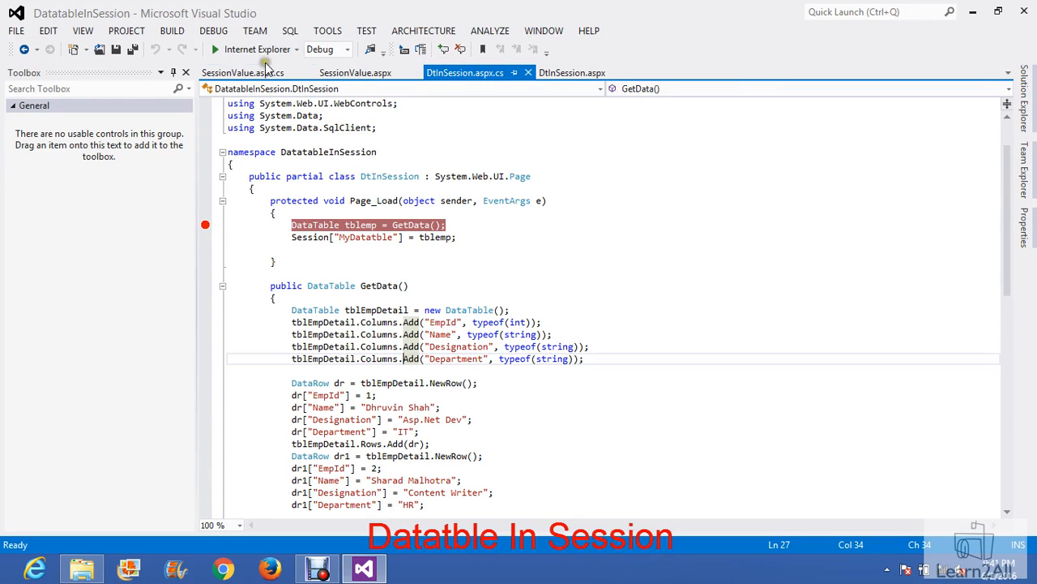
# Step: Start debugging and step through GetData until both employee rows are added
pyautogui.click(214, 48)
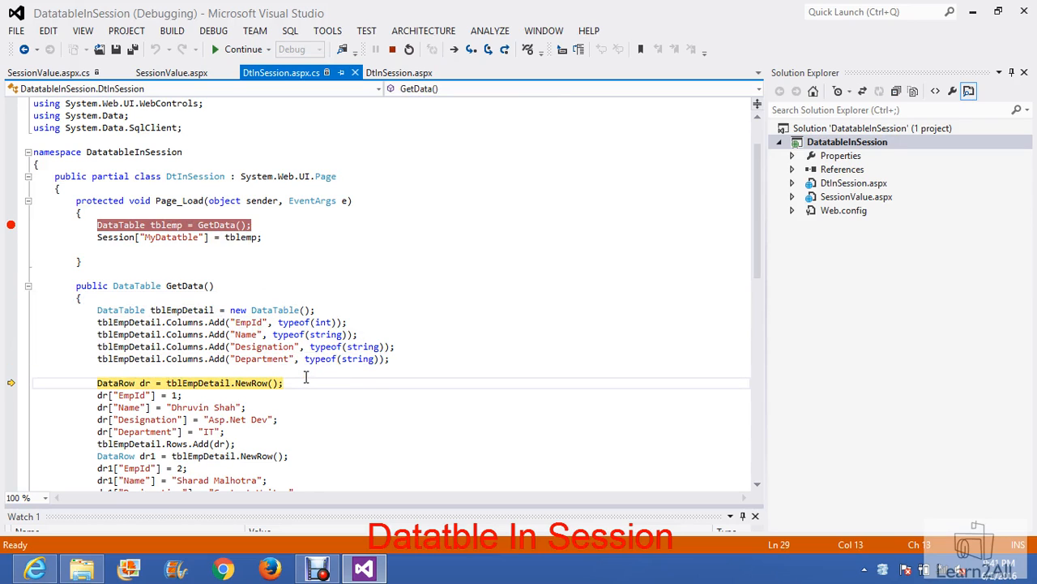
pyautogui.press('F10')
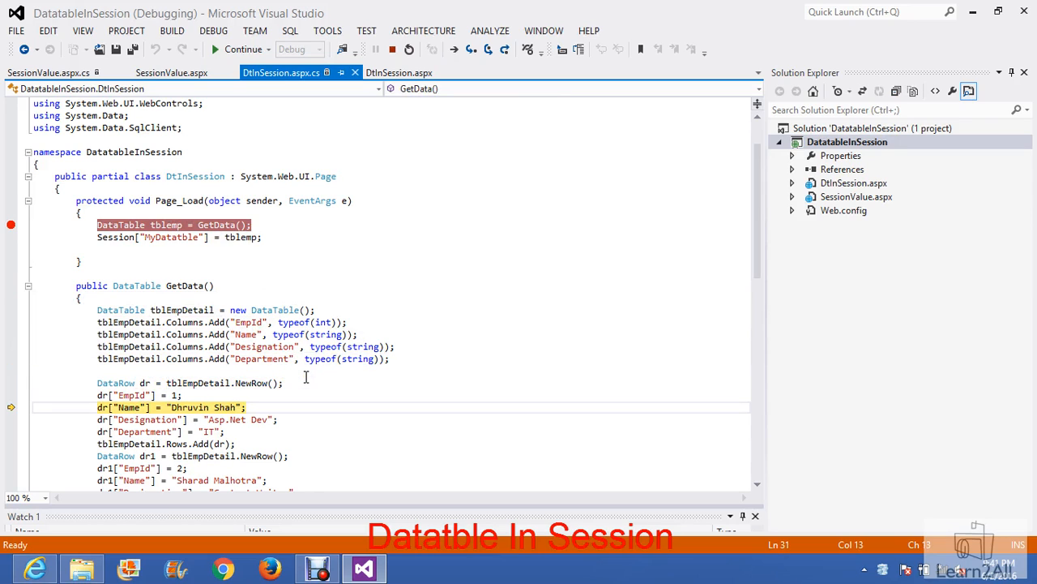
pyautogui.press('F10')
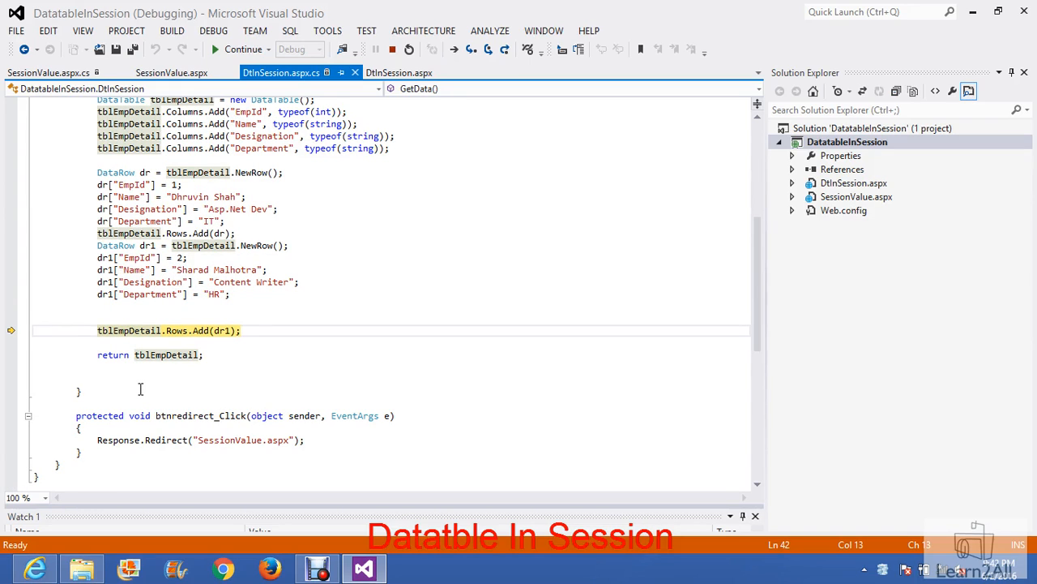
pyautogui.press('F10')
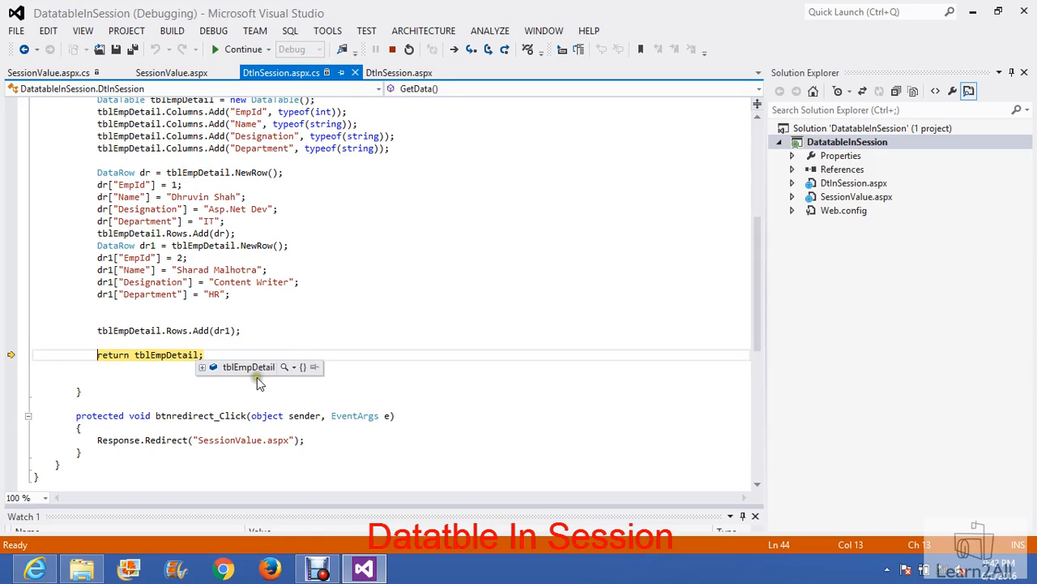
# Step: Inspect tblEmpDetail in the DataSet Visualizer, confirming two rows, and dismiss it
pyautogui.click(286, 366)
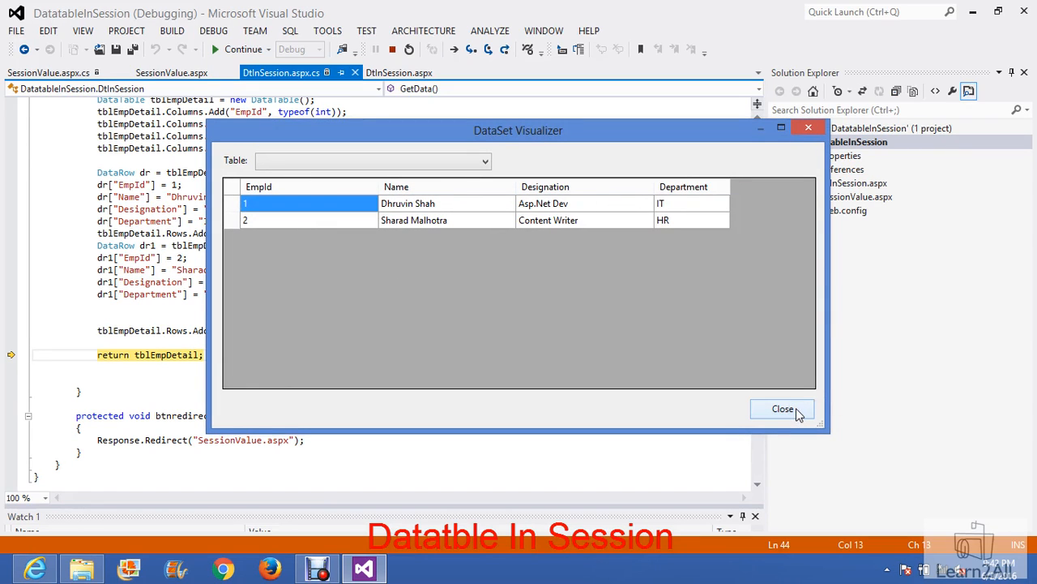
pyautogui.click(782, 409)
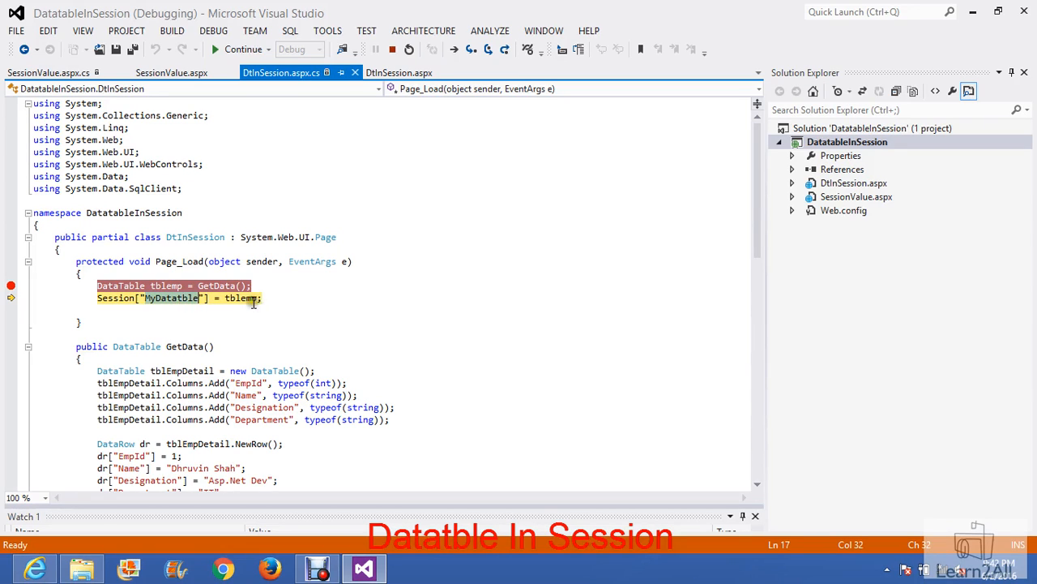
pyautogui.moveTo(240, 298)
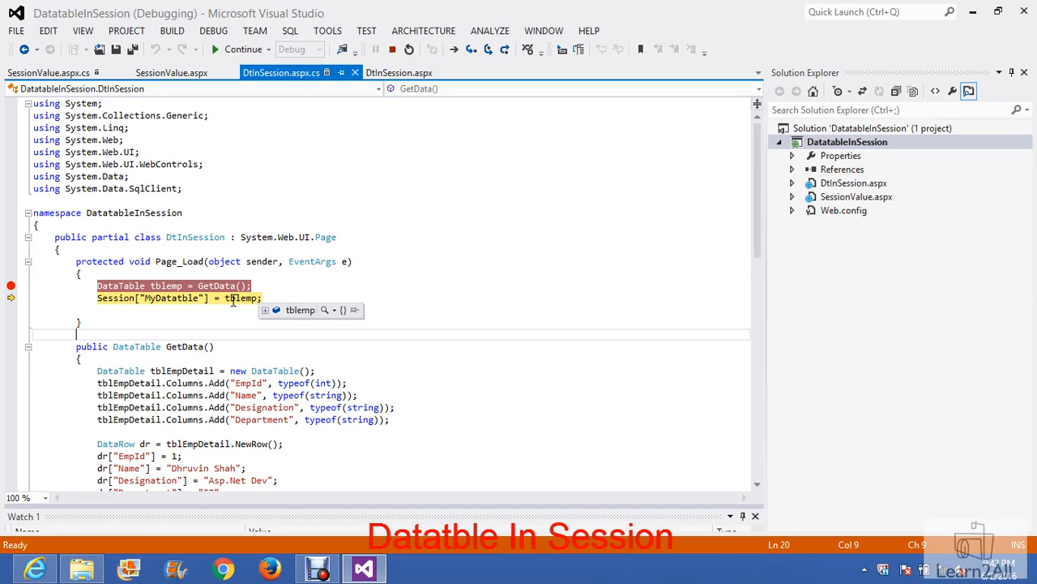
# Step: Resume execution so Internet Explorer shows the DtInSession store-and-redirect page
pyautogui.click(243, 48)
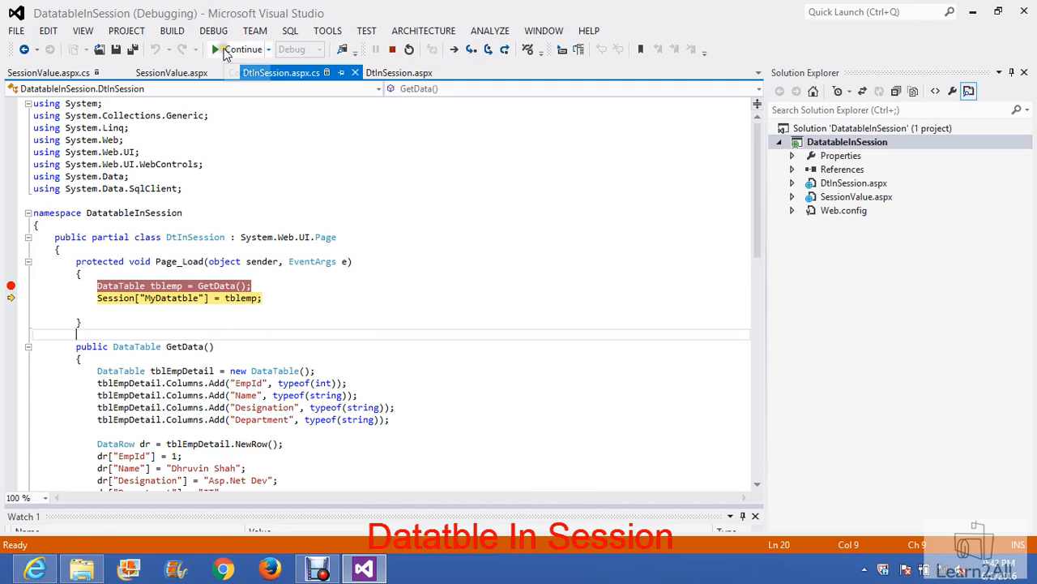
pyautogui.click(243, 49)
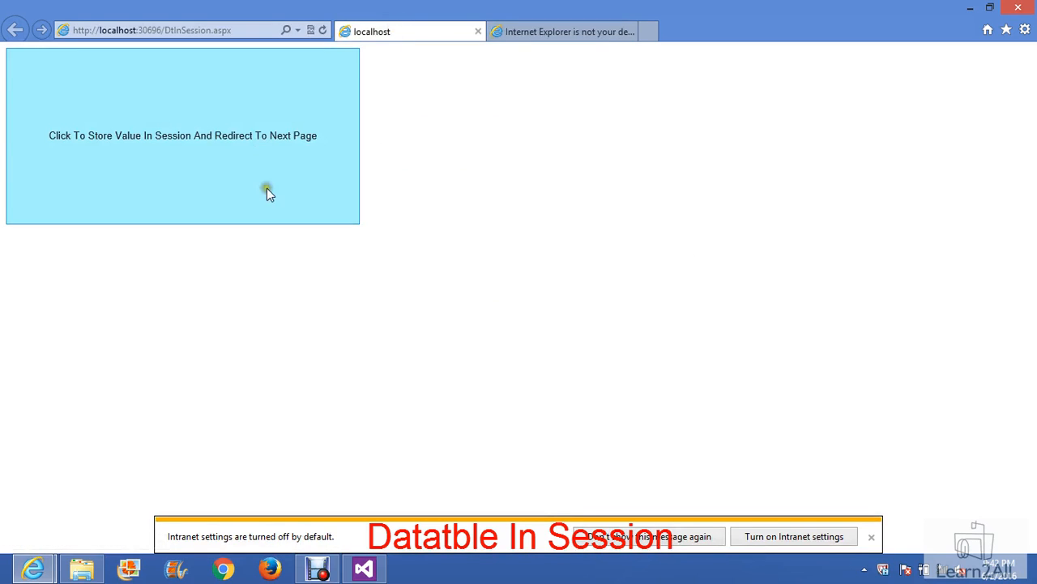
pyautogui.moveTo(249, 187)
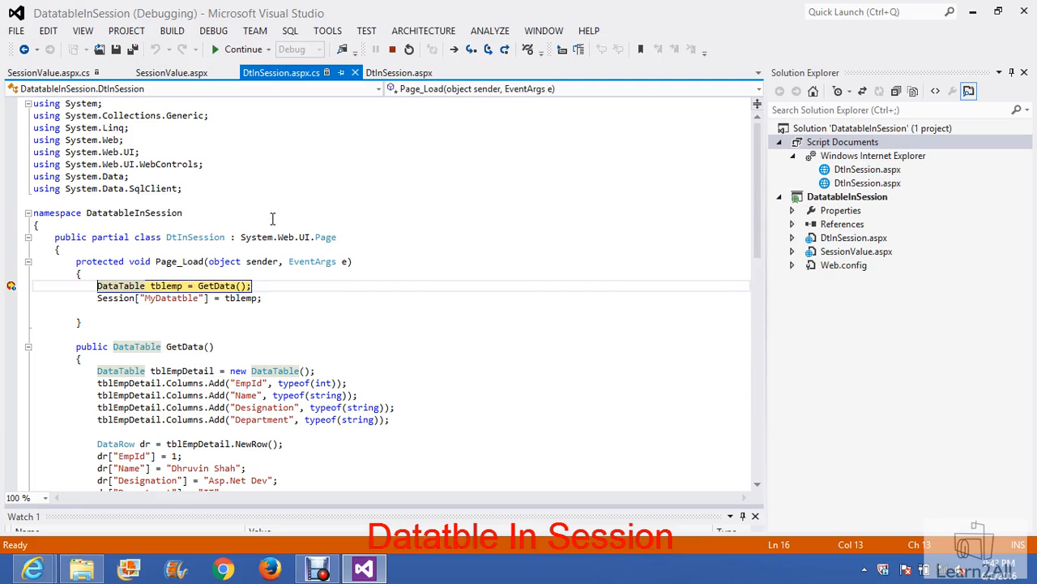
pyautogui.moveTo(313, 179)
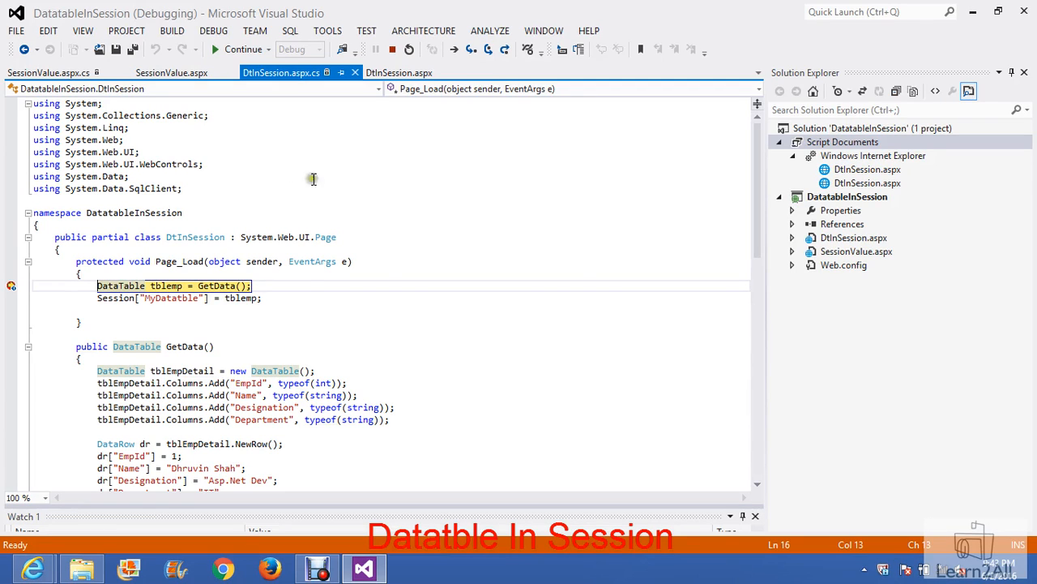
pyautogui.moveTo(246, 321)
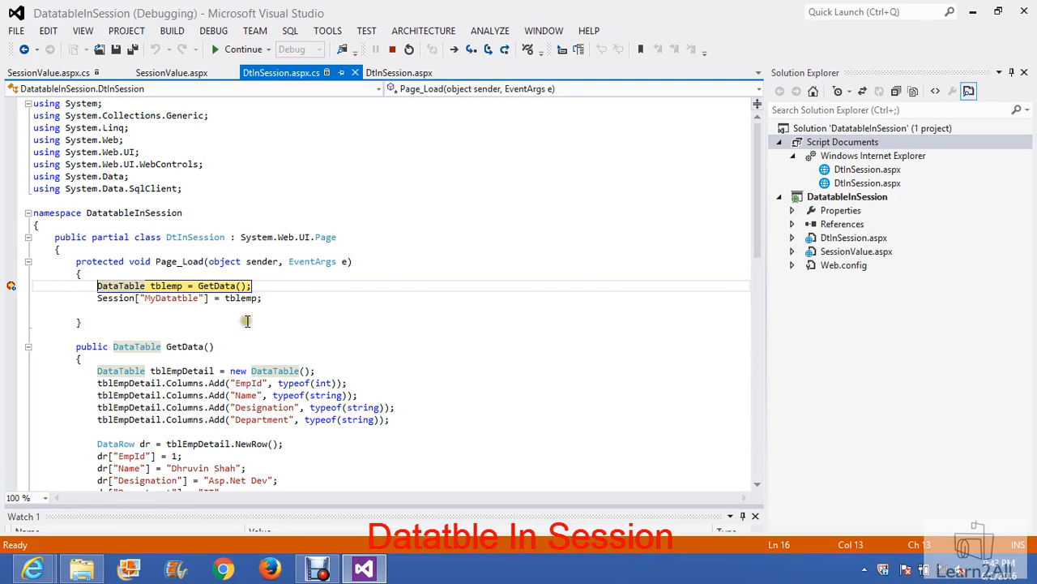
pyautogui.moveTo(336, 352)
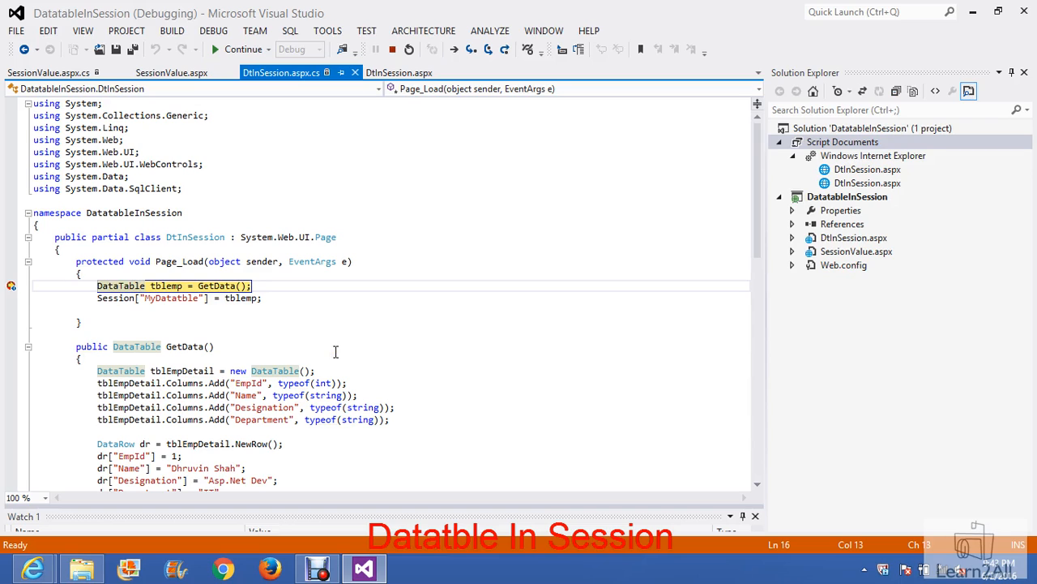
# Step: Continue to the SessionValue page and trigger 'Click To Get Session Value', pausing in Button1_Click
pyautogui.click(11, 285)
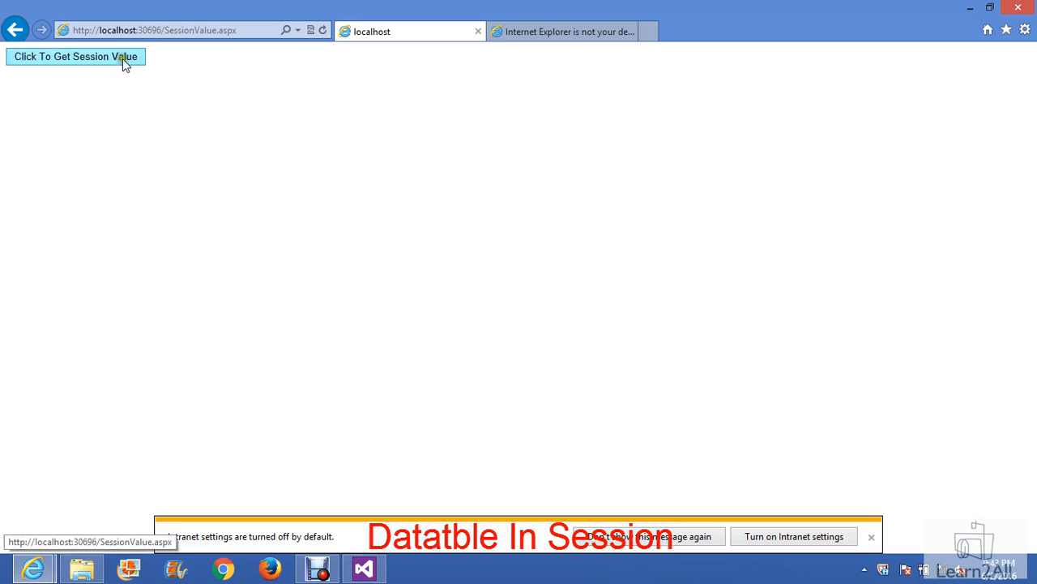
pyautogui.click(363, 567)
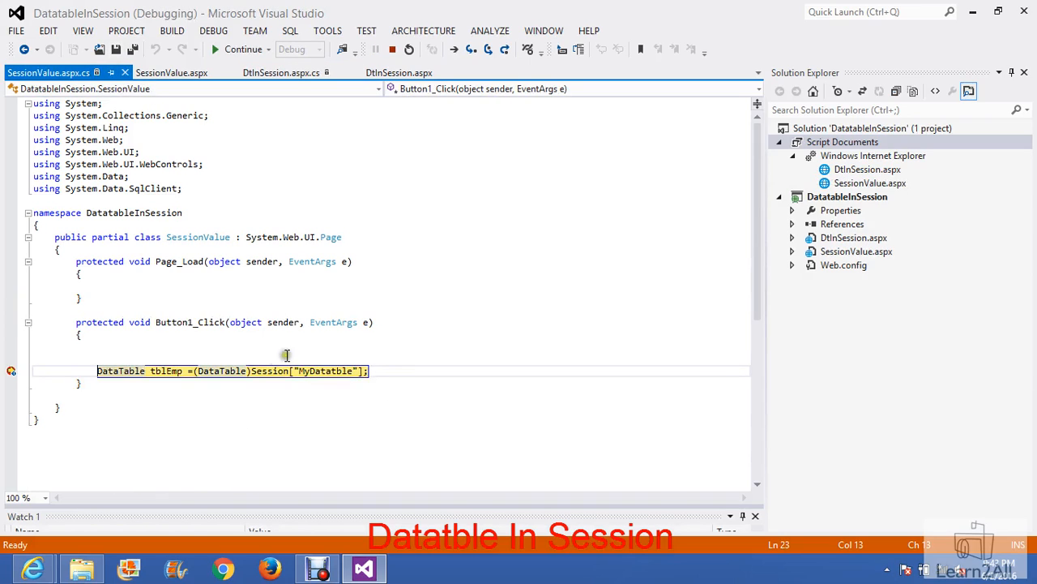
pyautogui.moveTo(311, 429)
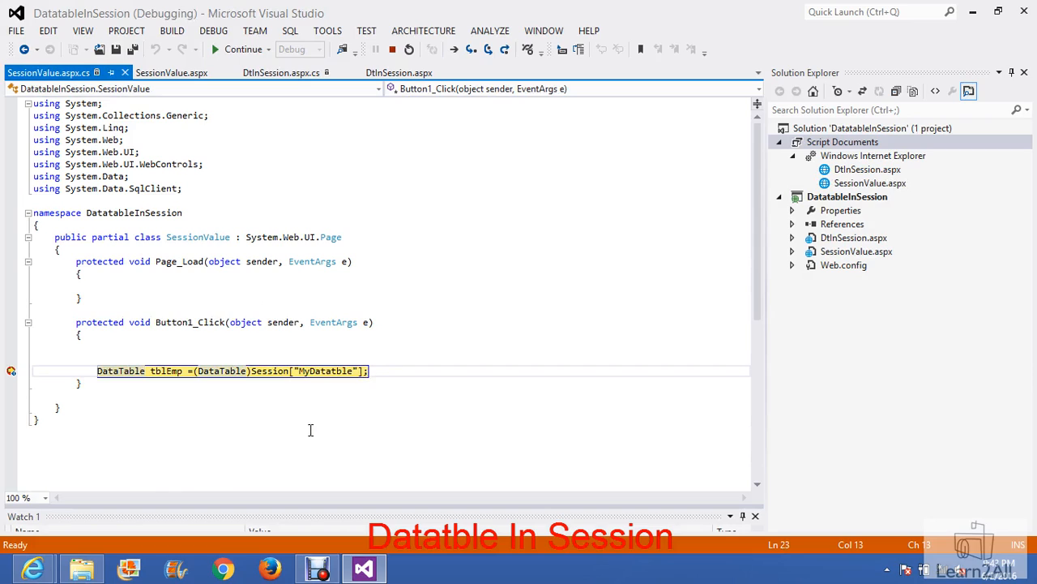
pyautogui.moveTo(162, 369)
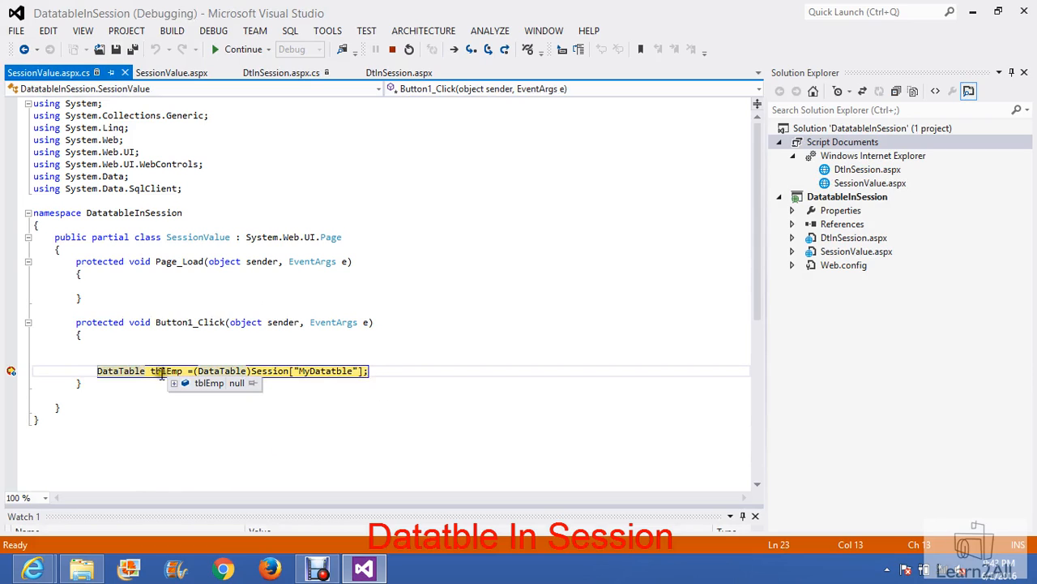
pyautogui.moveTo(328, 370)
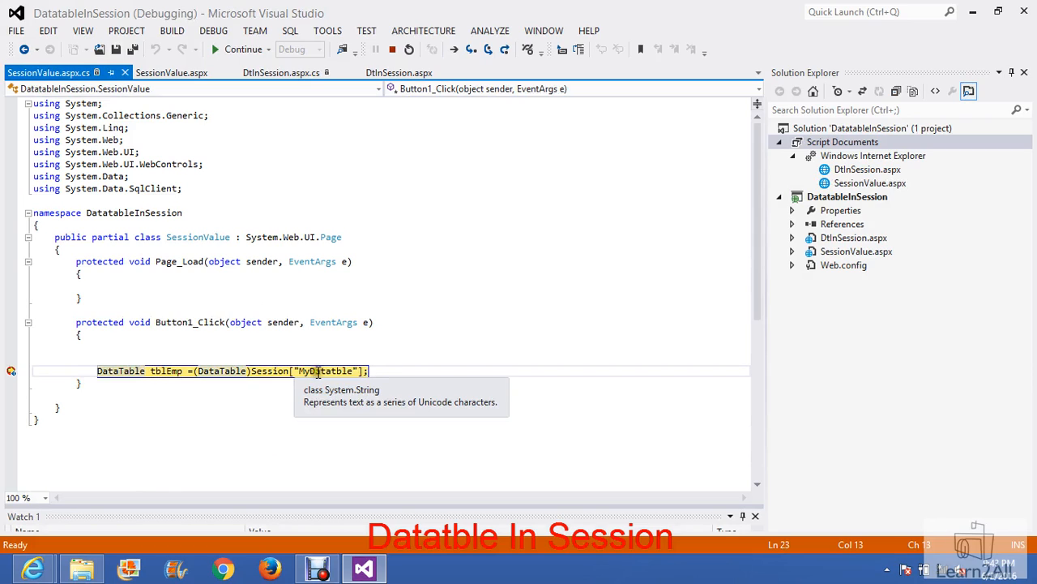
pyautogui.moveTo(165, 370)
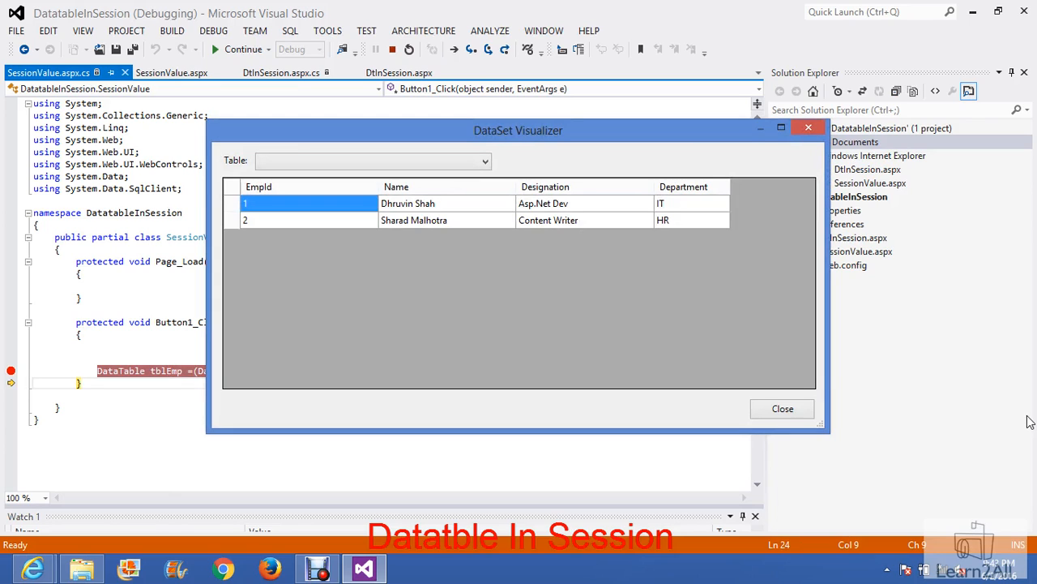
pyautogui.moveTo(570, 194)
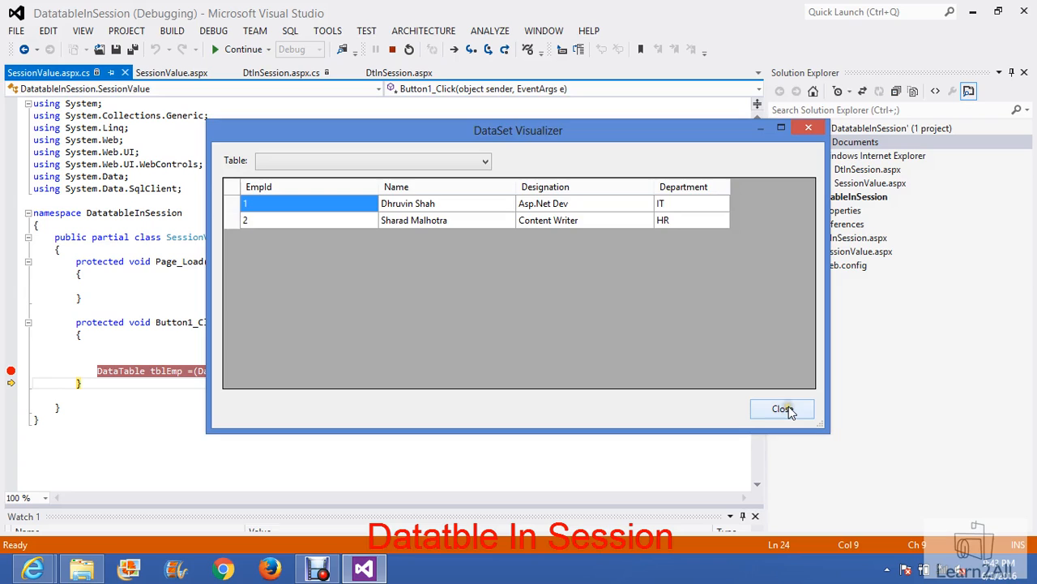
# Step: Dismiss the visualizer and compare DtInSession's tblemp assignment with SessionValue's Session["MyDatatble"] retrieval
pyautogui.click(781, 409)
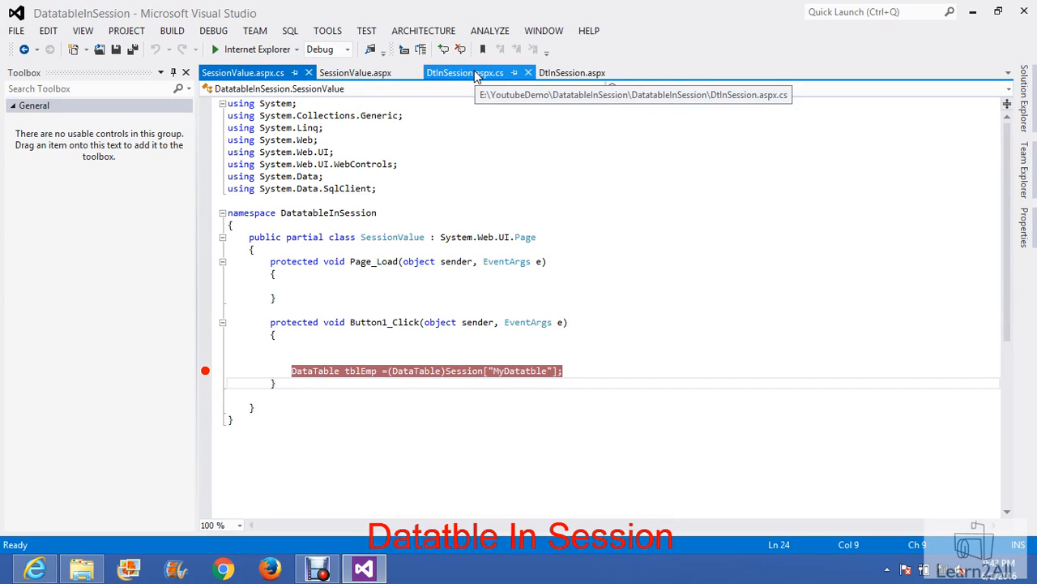
pyautogui.click(464, 71)
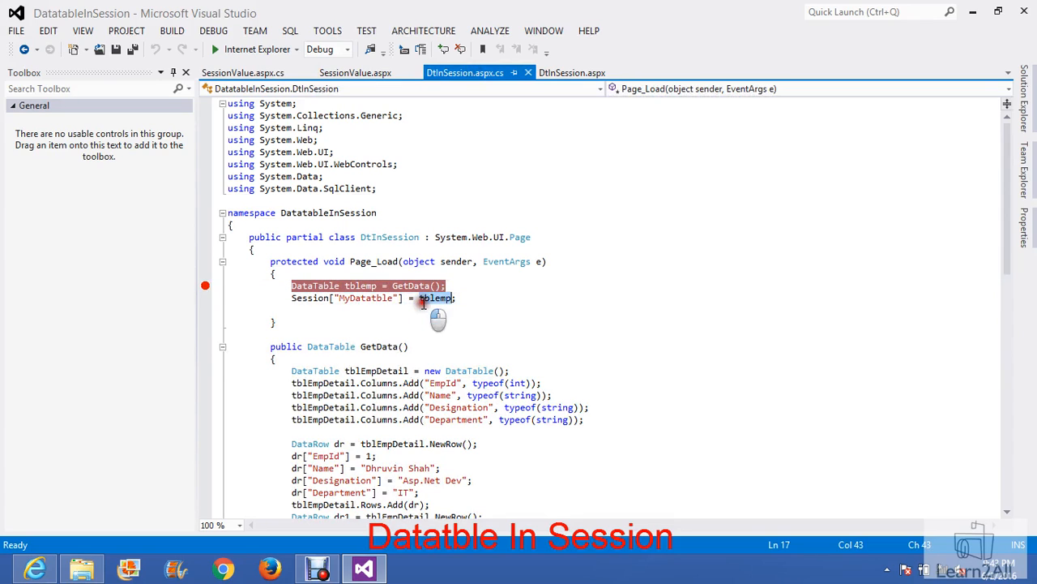
pyautogui.click(243, 71)
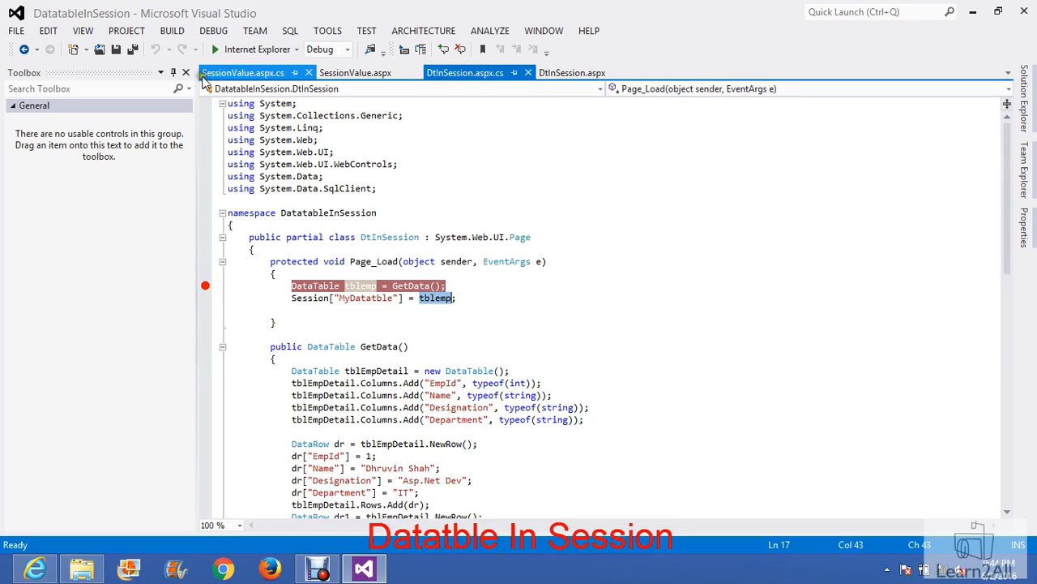
pyautogui.click(243, 71)
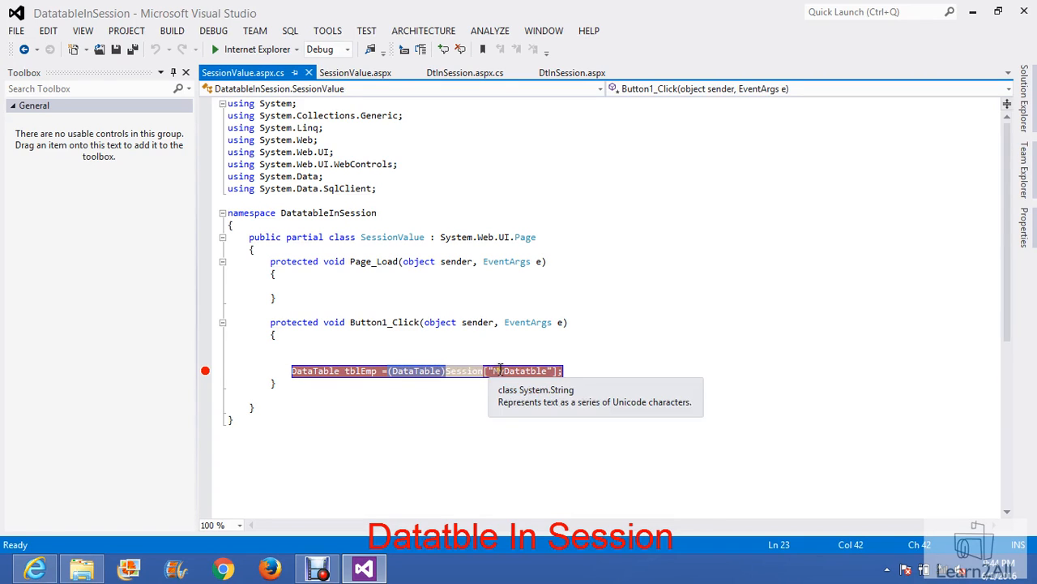
pyautogui.moveTo(460, 360)
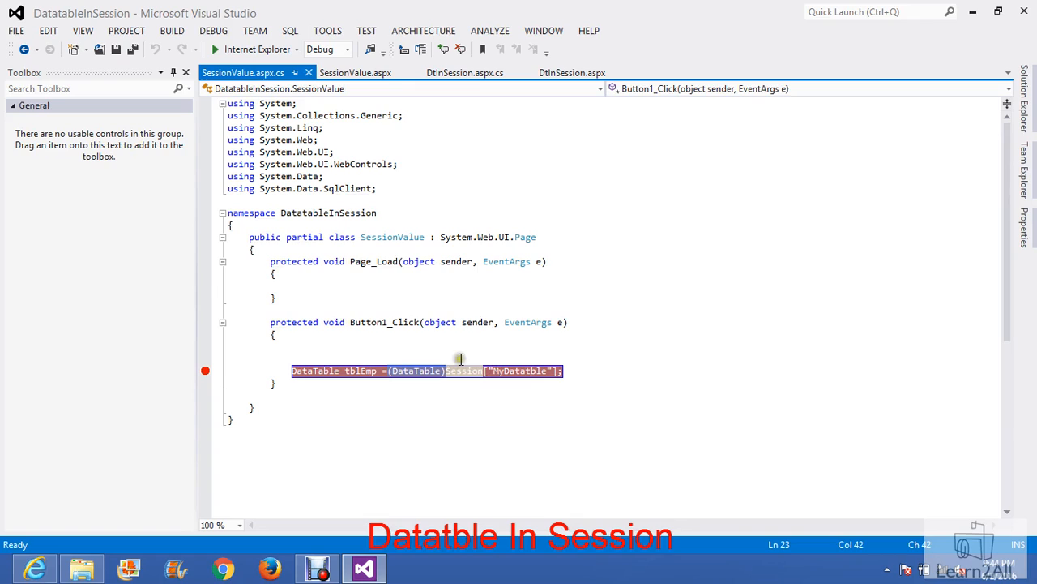